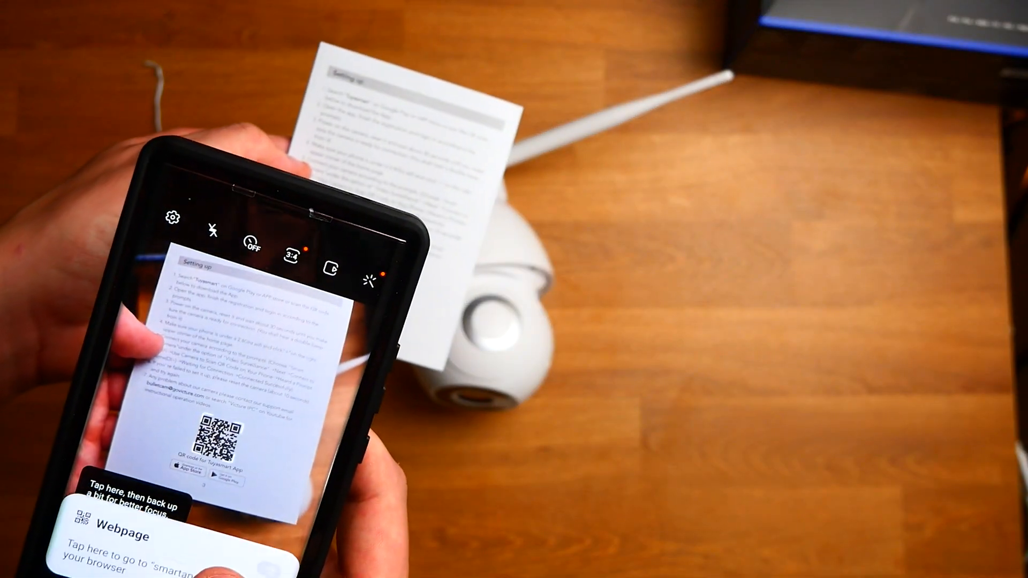
- Install Tuya Smart from the scanned QR link and log in to the account
left_click(110, 534)
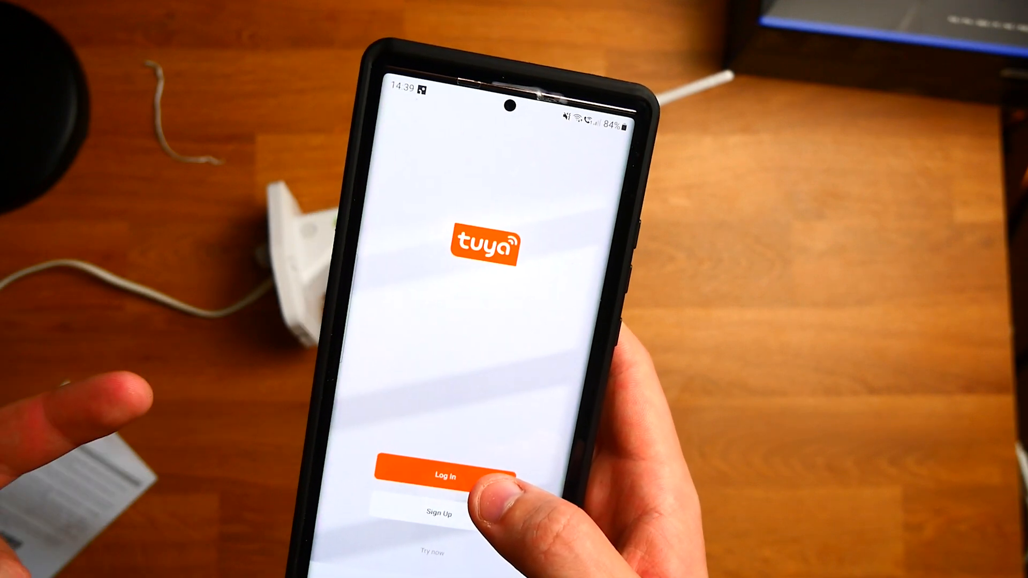
left_click(447, 475)
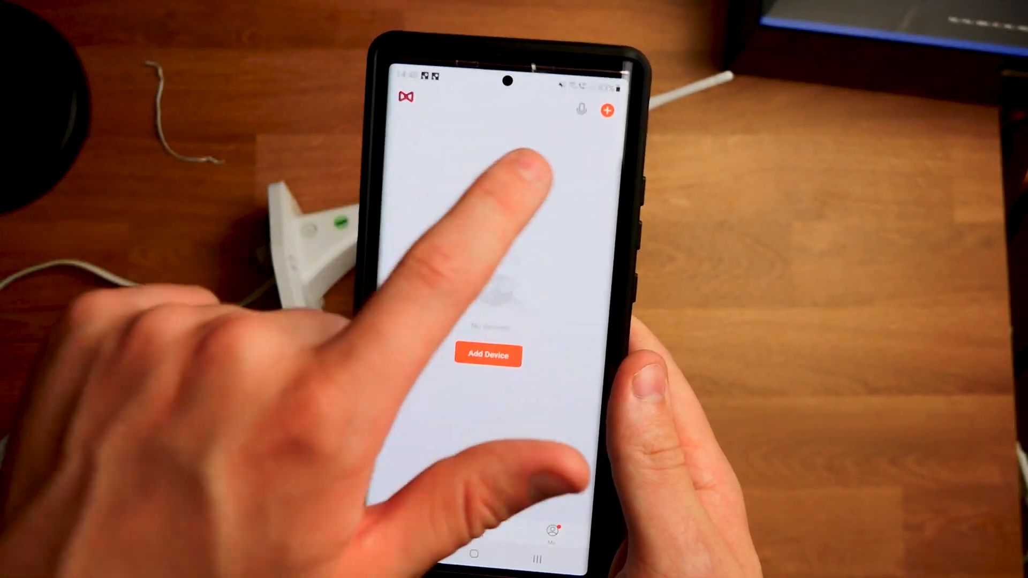
- Add a device manually, choosing the smart camera under Security & Video Surveillance
left_click(488, 355)
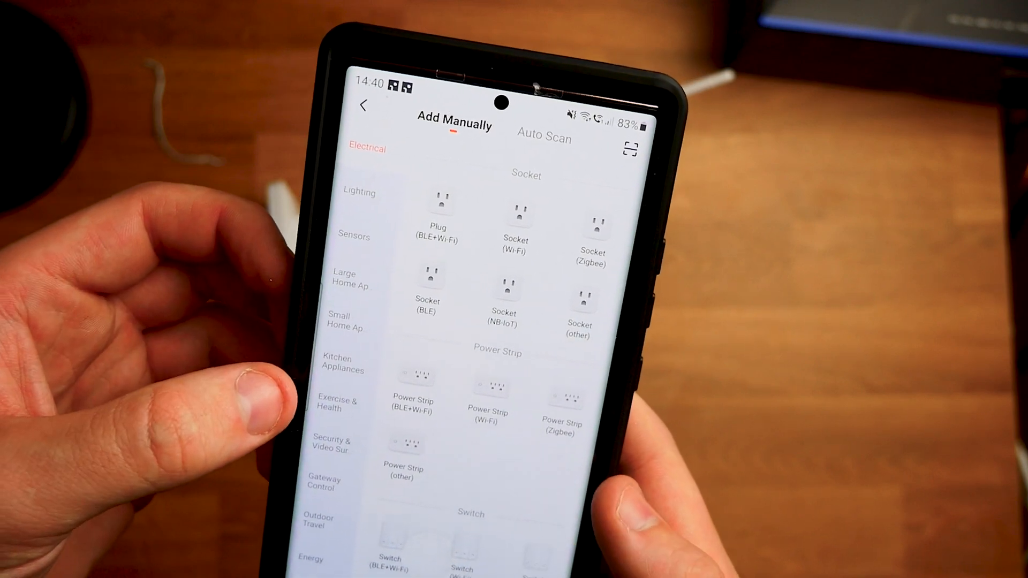
left_click(331, 435)
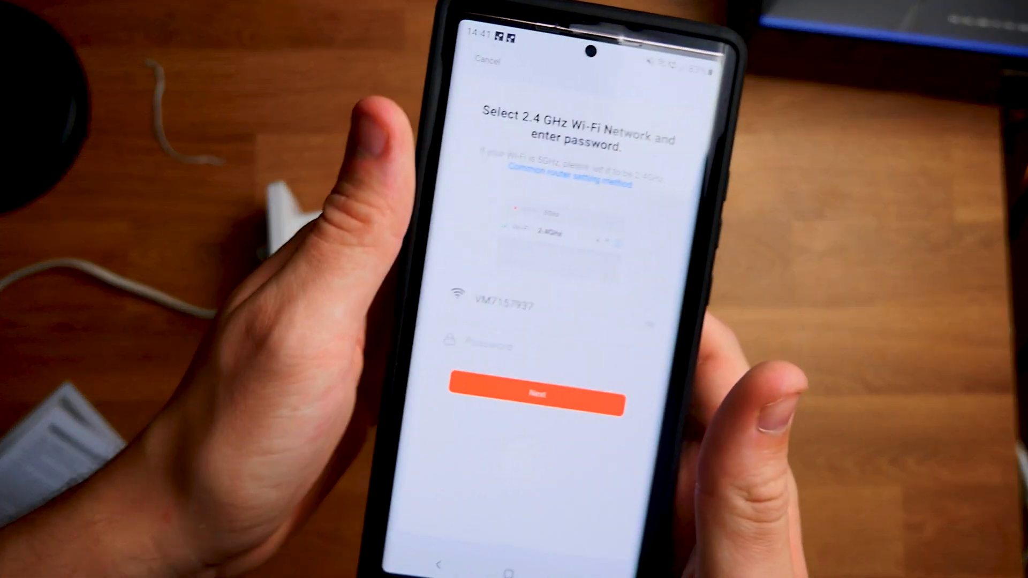
- Enter the 2.4 GHz Wi-Fi password so the camera pairs as Smart Camera
left_click(485, 346)
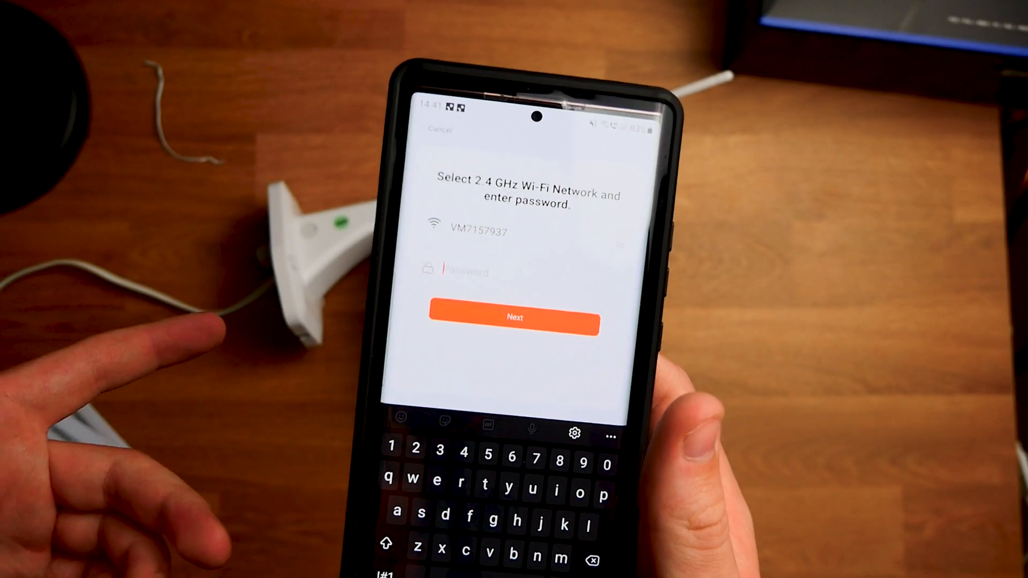
left_click(513, 318)
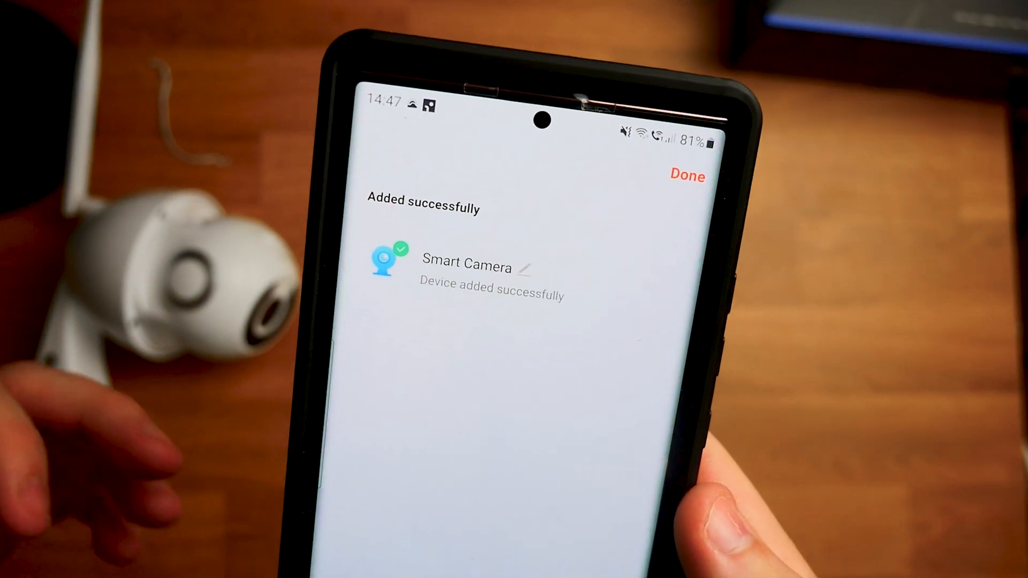
- Rename the new Smart Camera to 'living room' and finish adding it
left_click(524, 267)
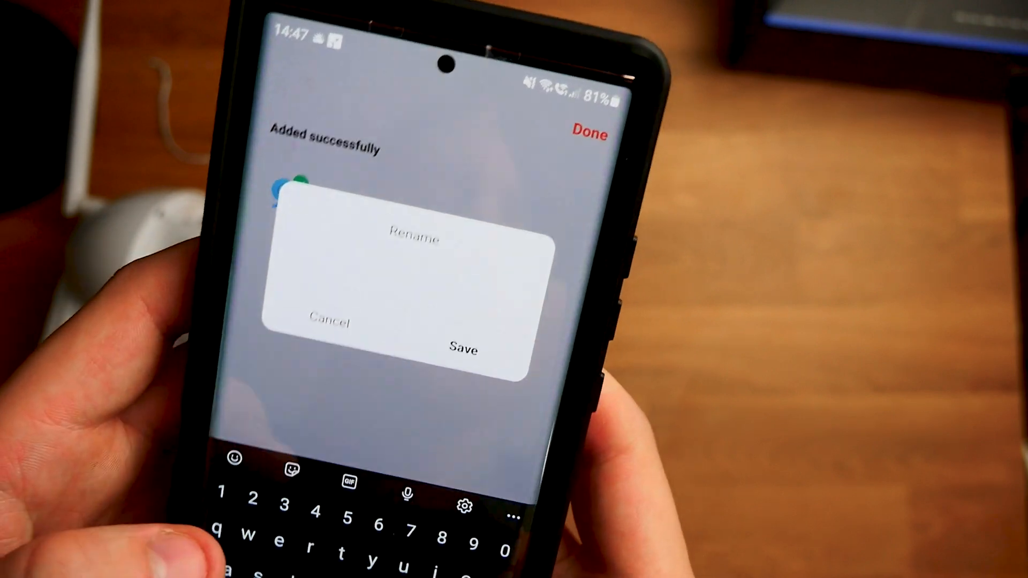
type("living ro")
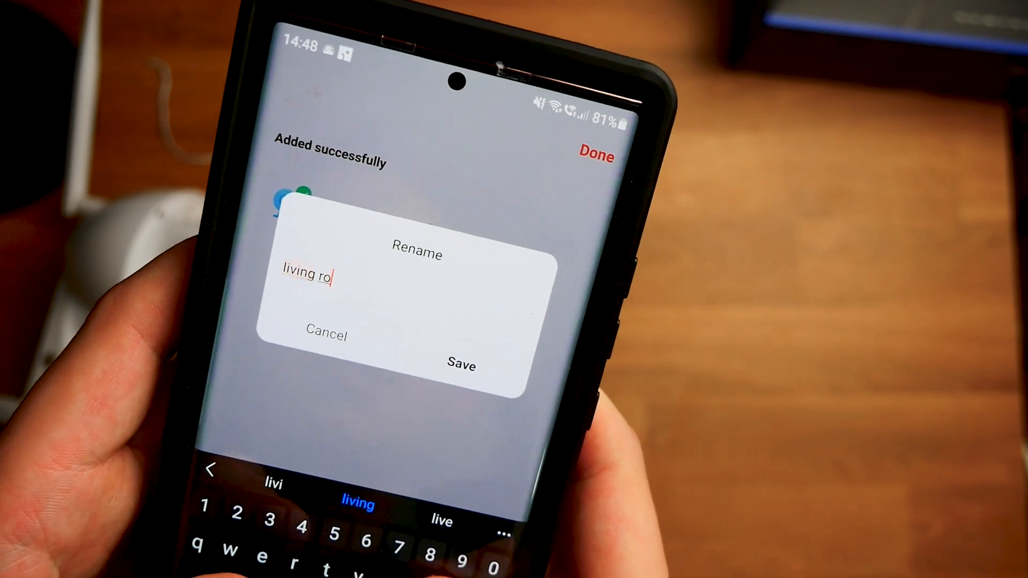
left_click(462, 364)
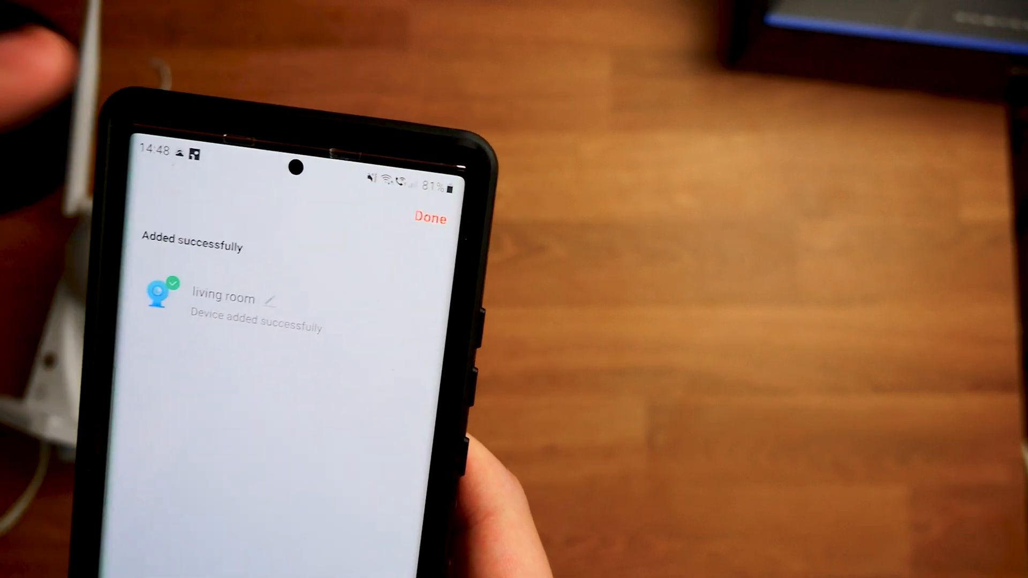
left_click(430, 217)
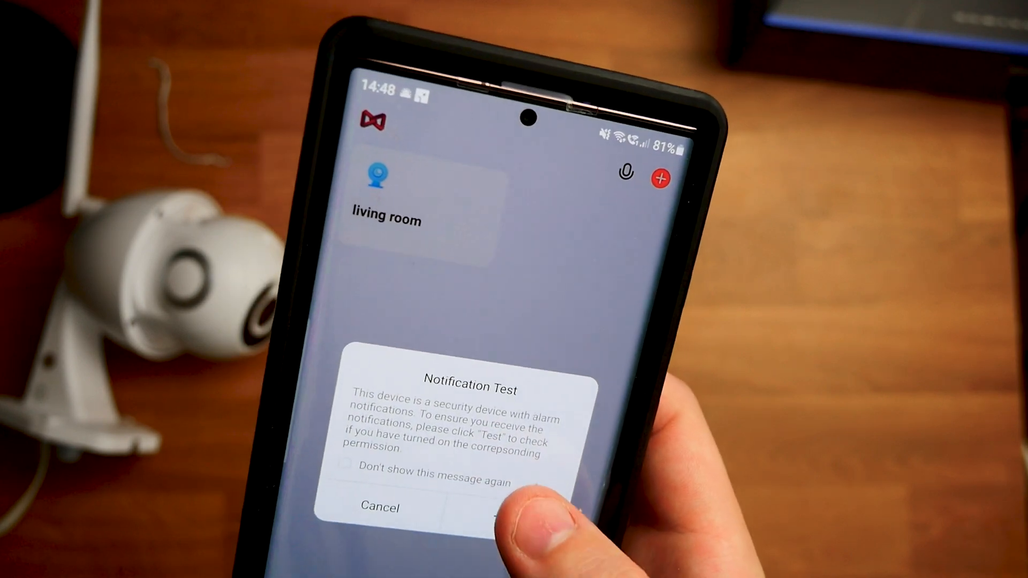
- Dismiss the Notification Test and Autostart prompts and enter the living room camera's live view
left_click(347, 469)
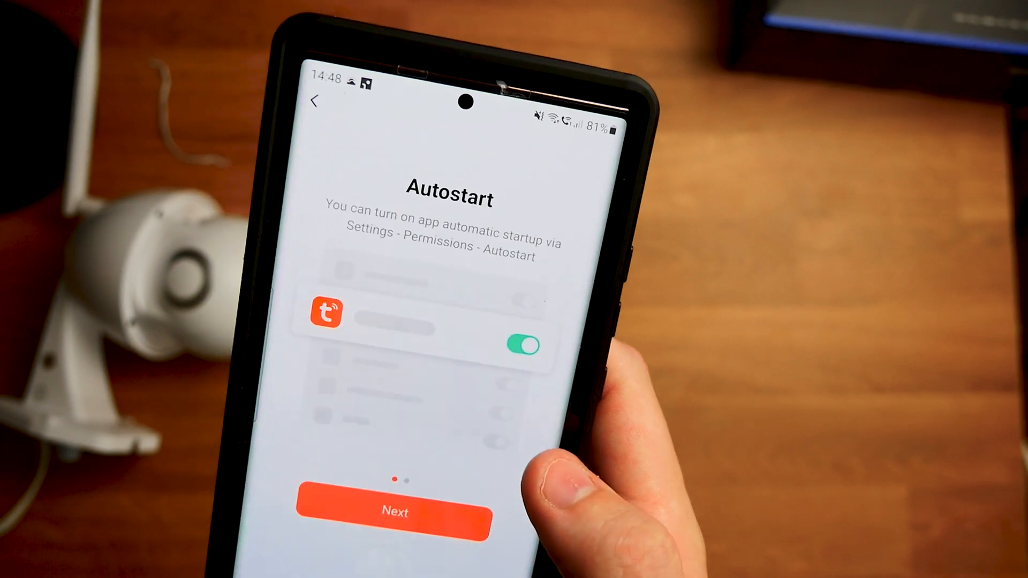
left_click(395, 513)
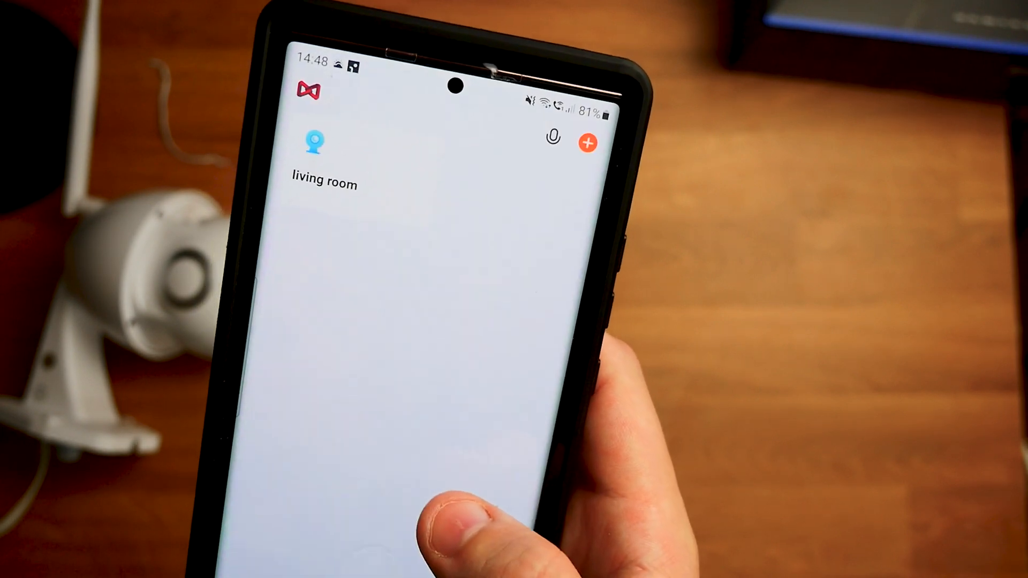
left_click(322, 154)
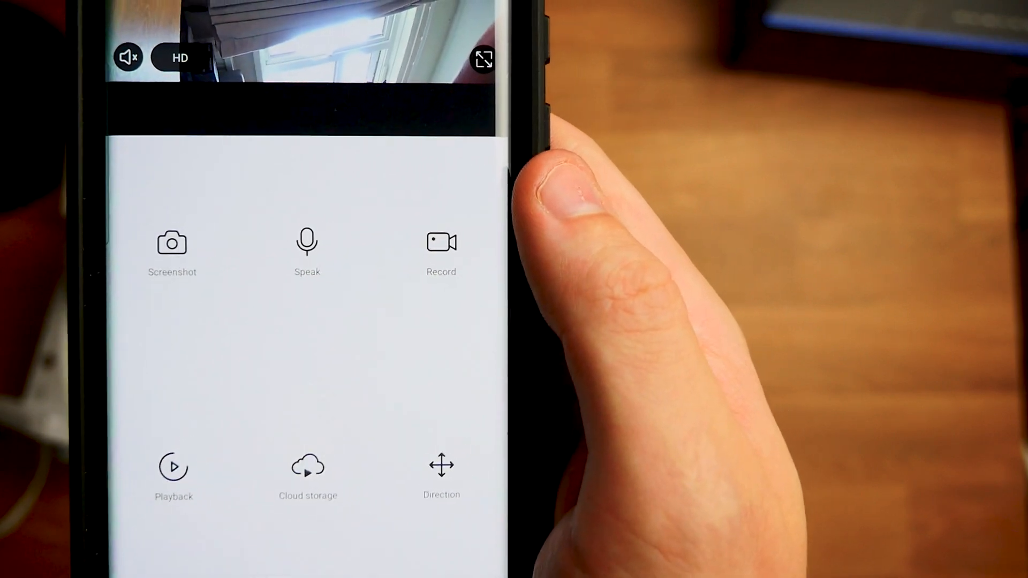
- View the living room live feed, then move to the account's Me profile page
left_click(441, 465)
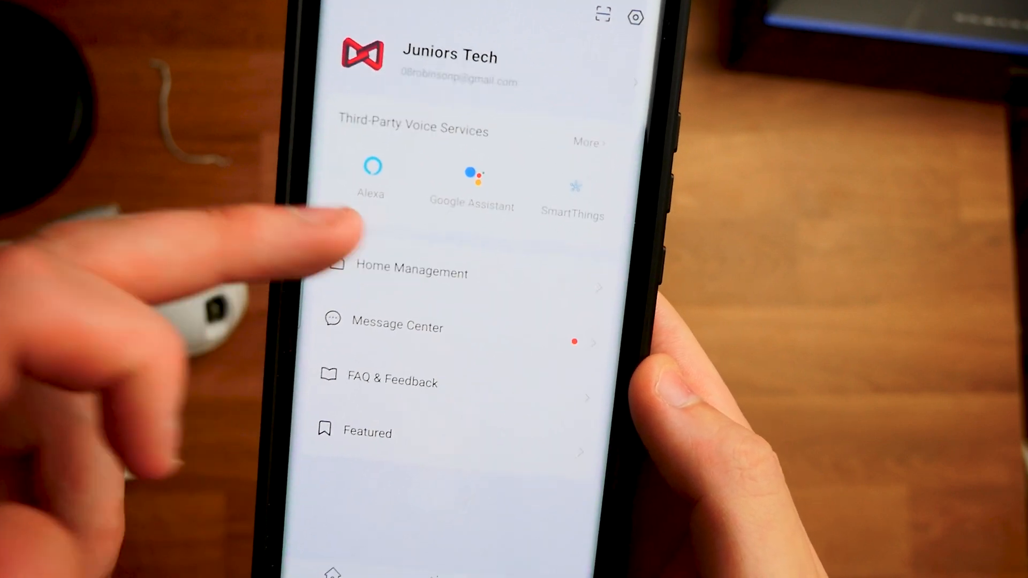
- Show all third-party voice services: Alexa, Google Assistant, SmartThings, XIAODU, Tencent Xiaowei
left_click(411, 270)
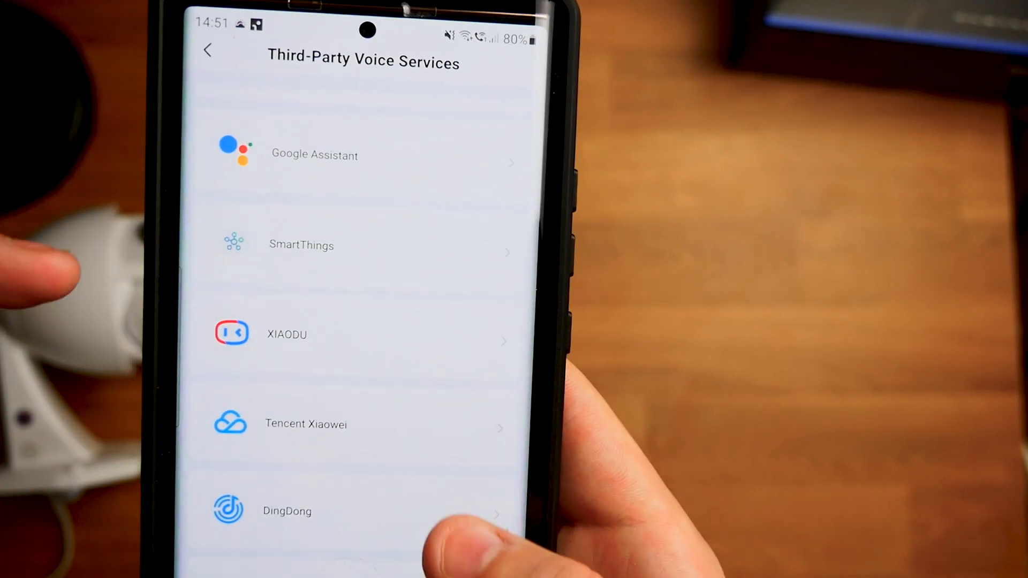
scroll("down", 3)
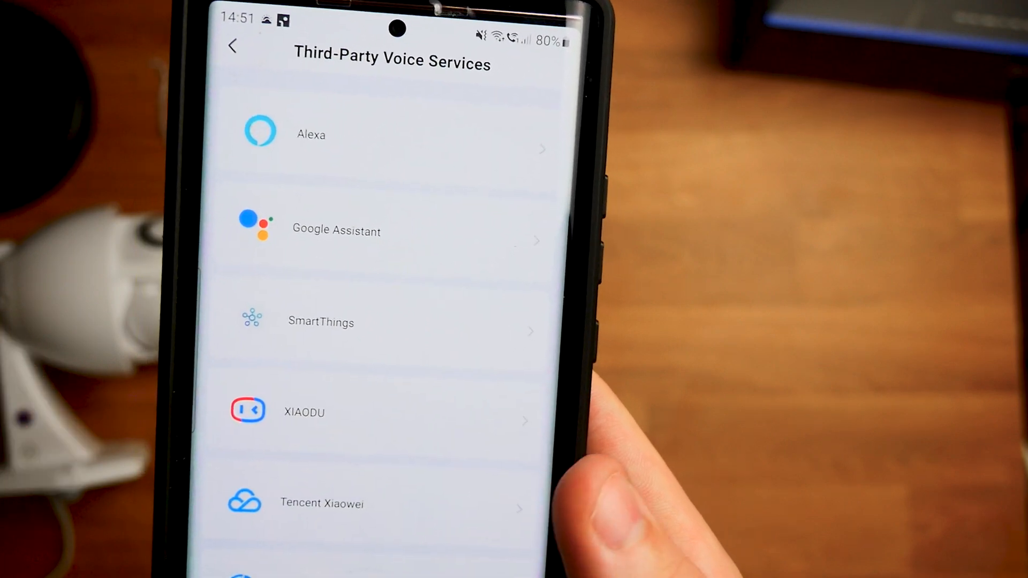